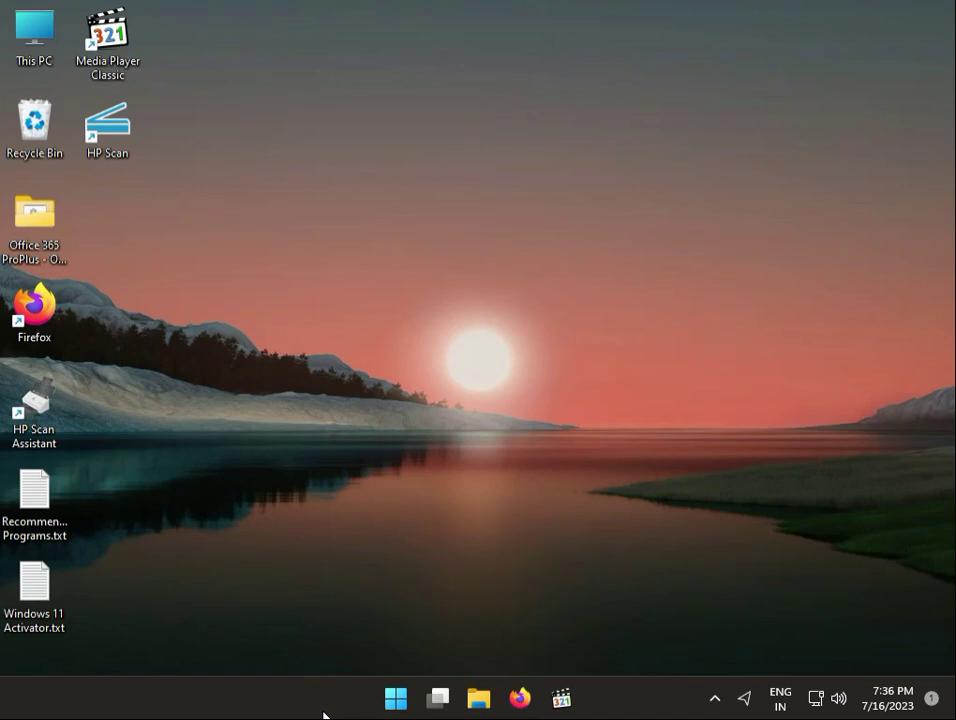
mouse_move(694, 652)
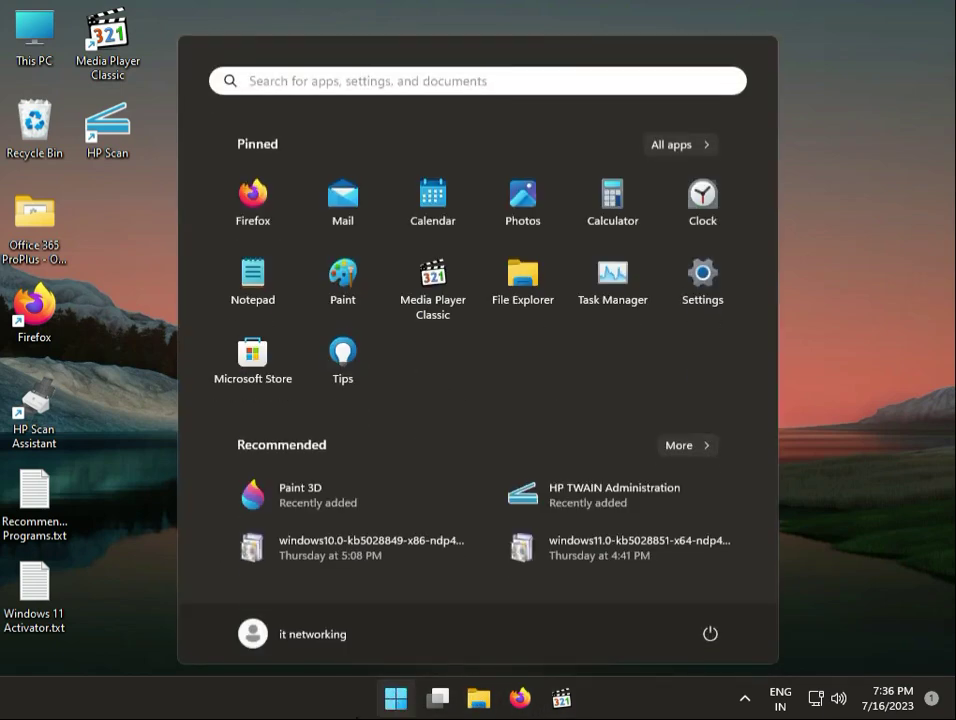
Search the Start menu for "disk cle" and launch Disk Cleanup for drive C:
click(476, 80)
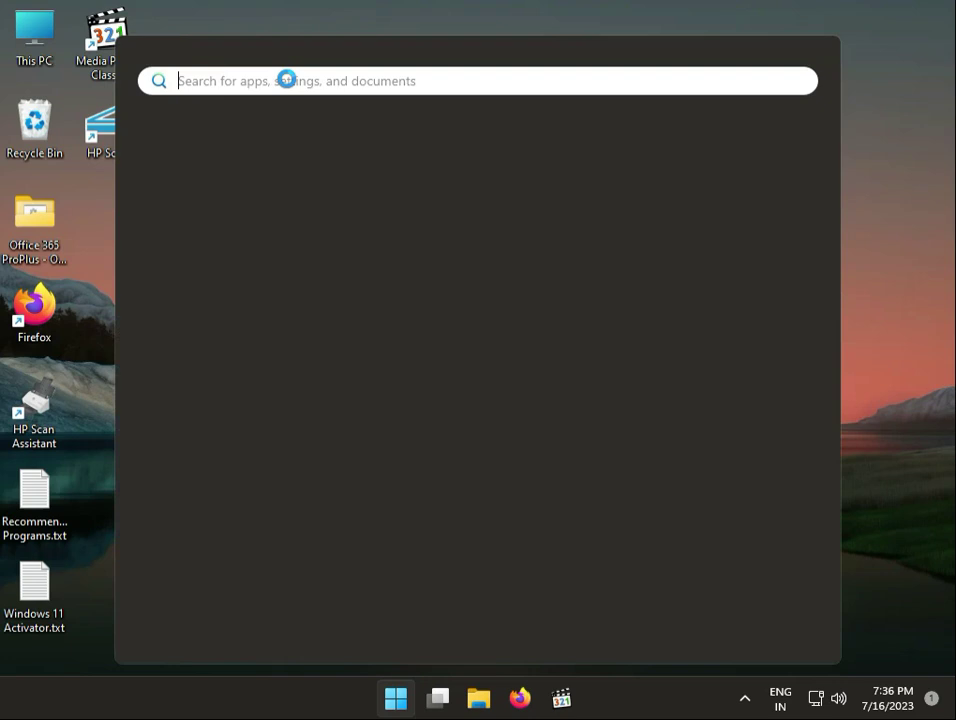
text(dis)
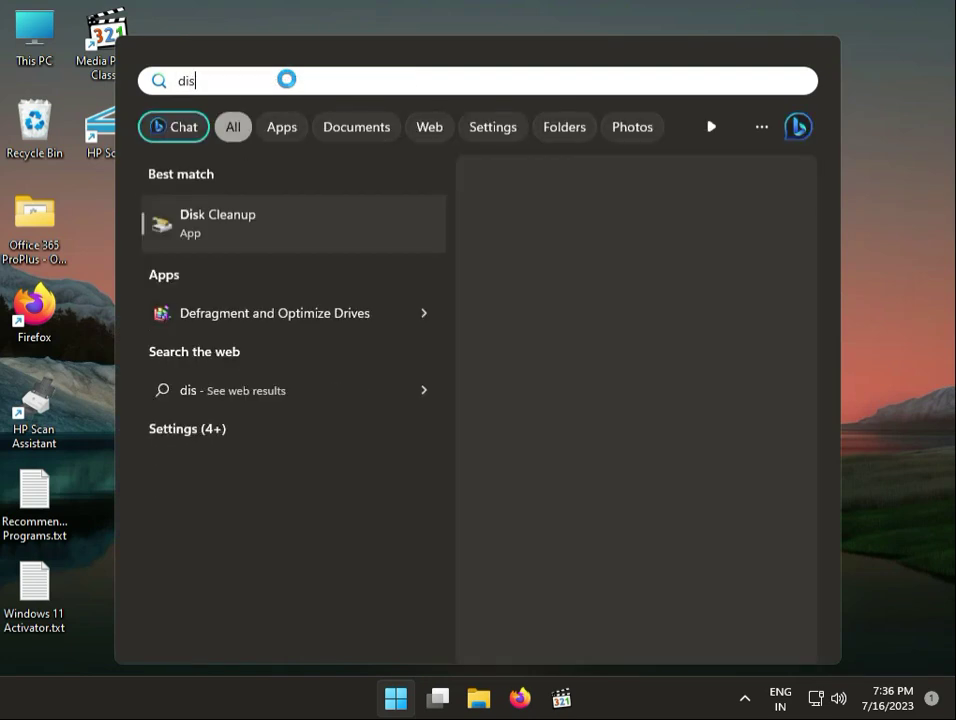
text(k)
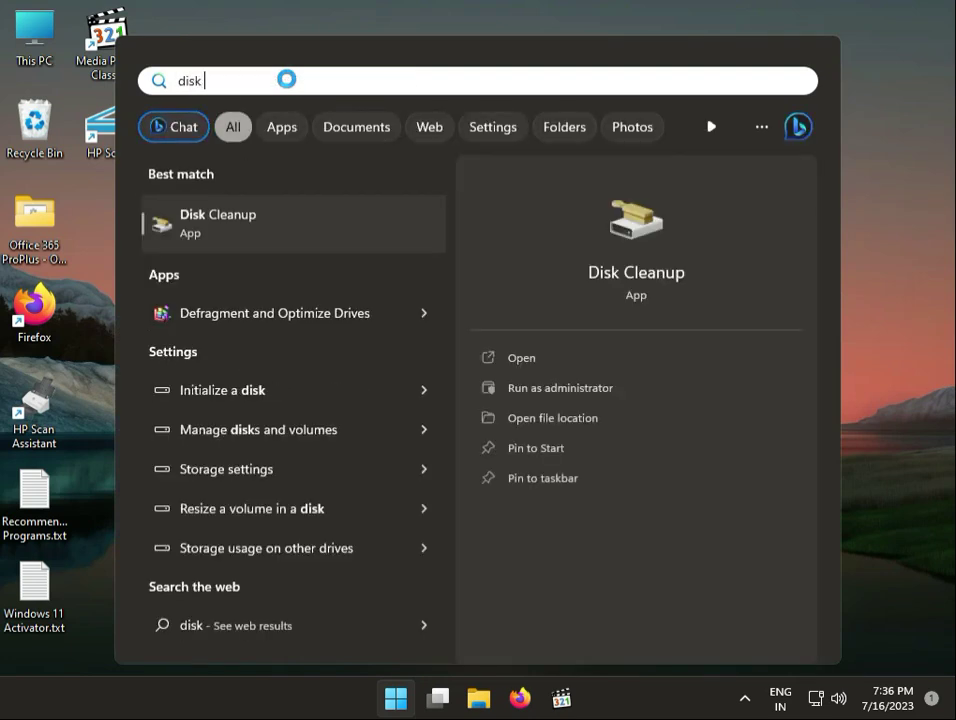
text(cle)
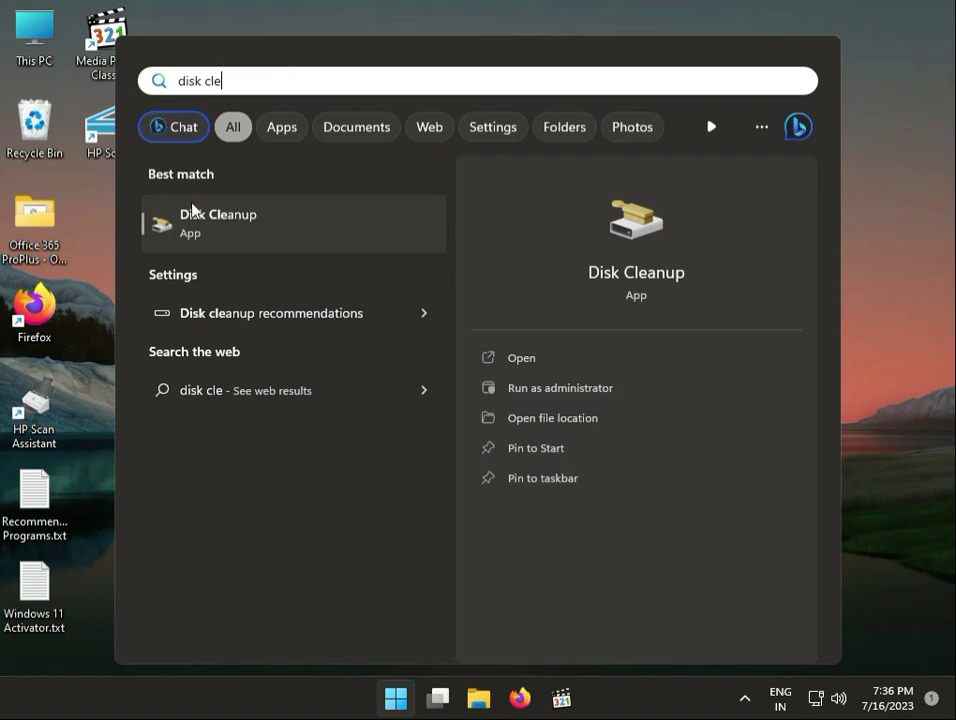
click(520, 356)
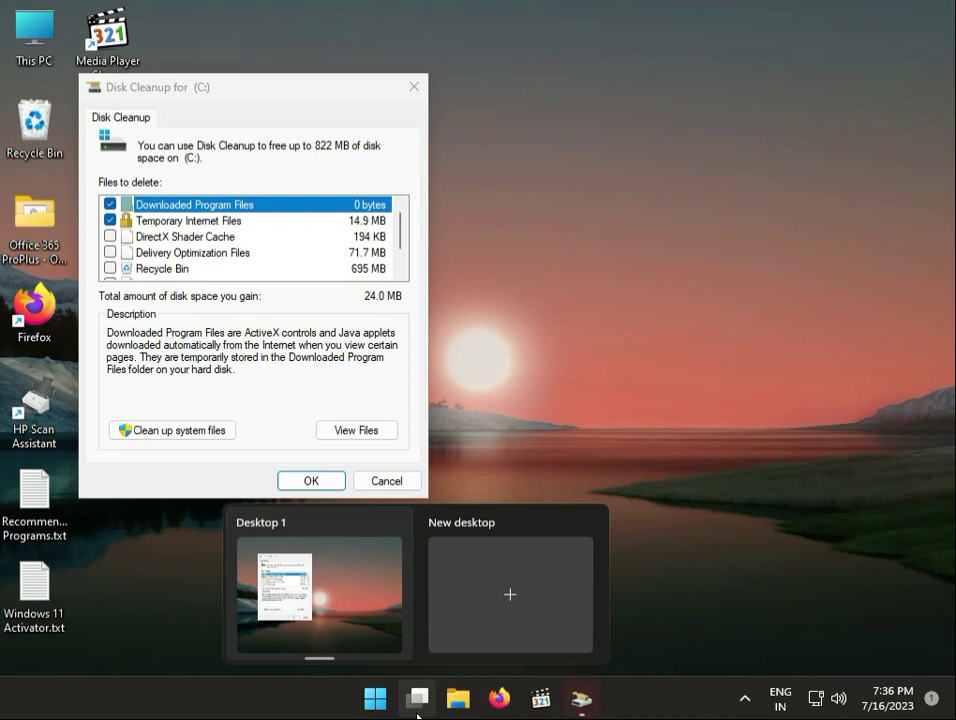
Review the file categories, including DirectX Shader Cache, and rescan with system files included
click(416, 698)
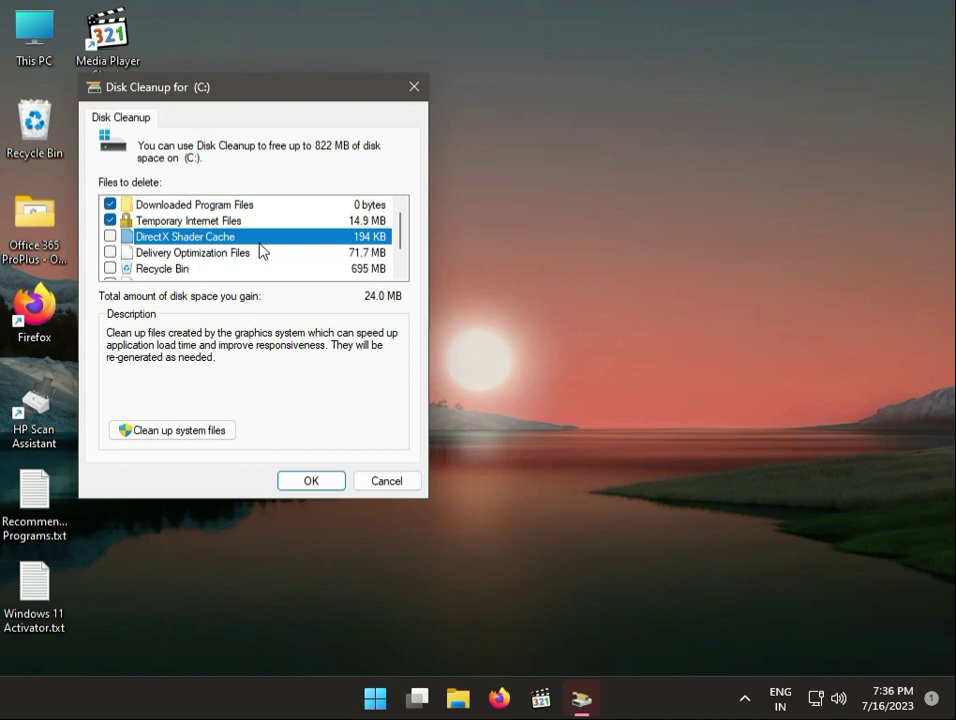
scroll(down, 3)
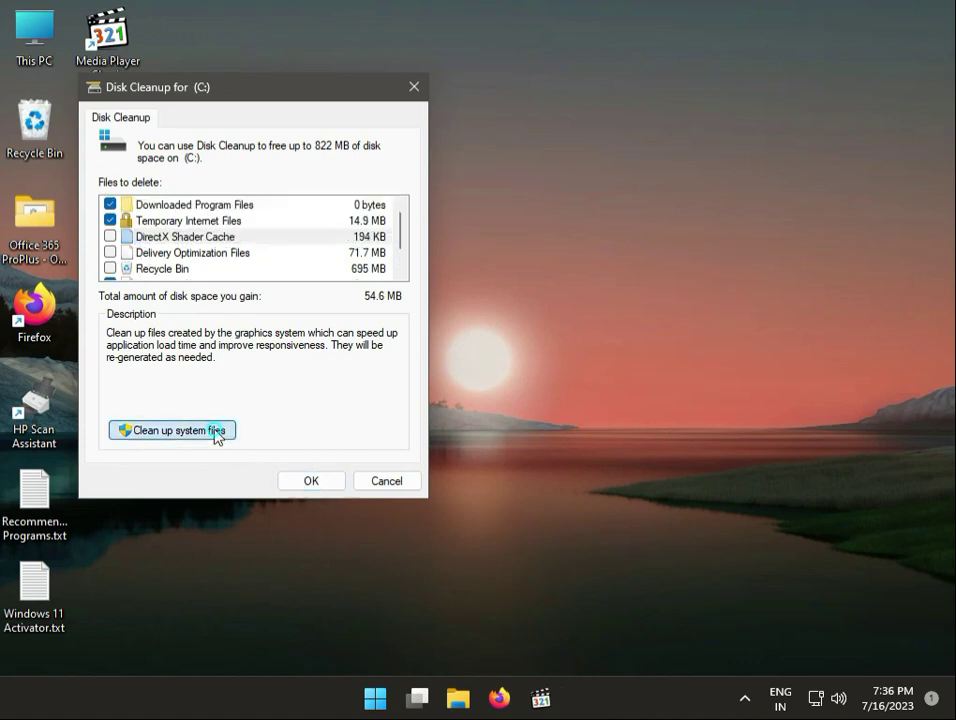
click(172, 430)
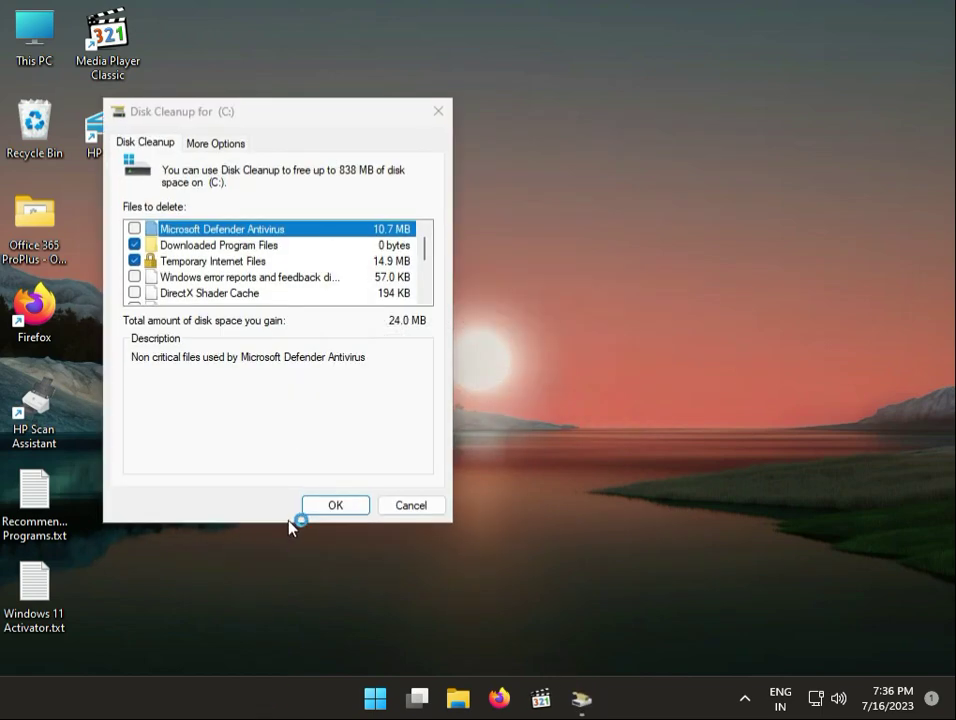
Permanently delete the checked file categories from drive C: and confirm the deletion
click(336, 504)
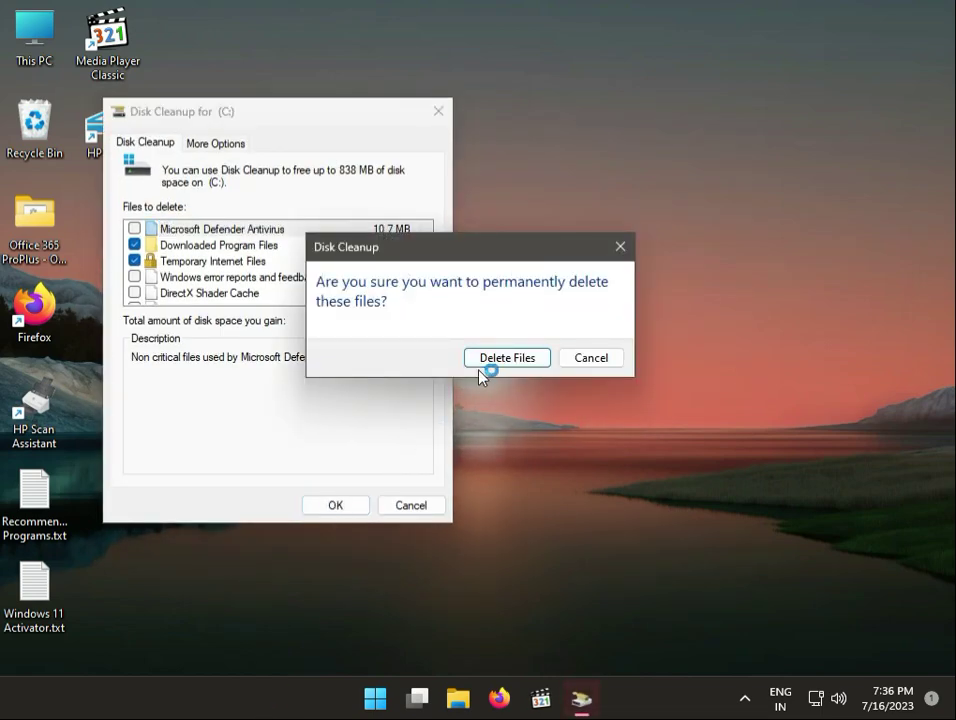
click(508, 356)
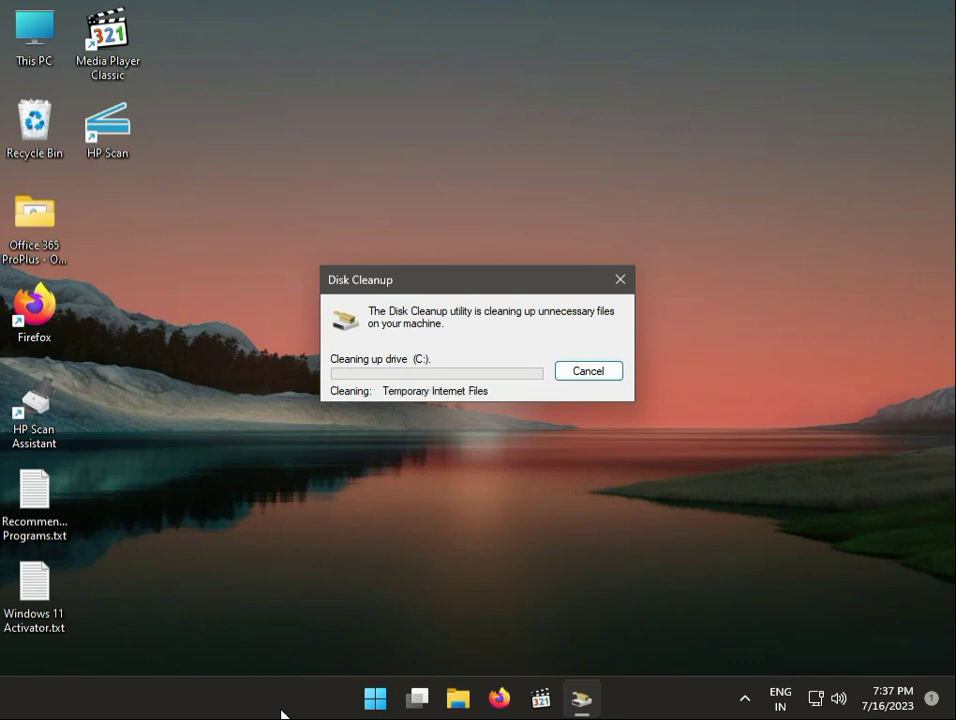
click(588, 370)
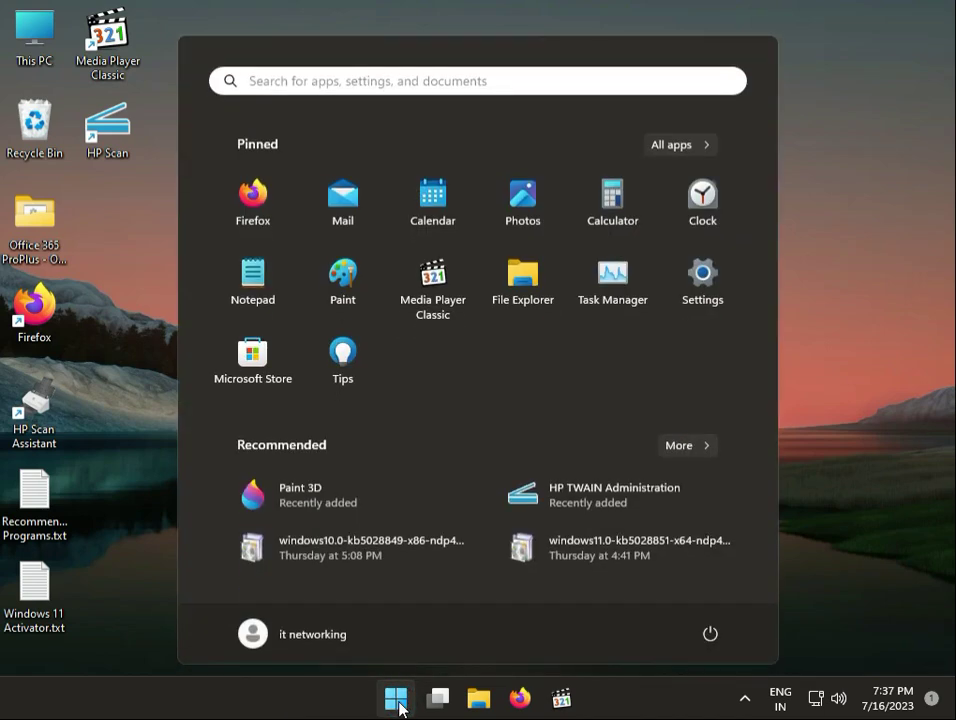
Search "cm" and run Command Prompt as administrator, approving the UAC prompt
text(cm)
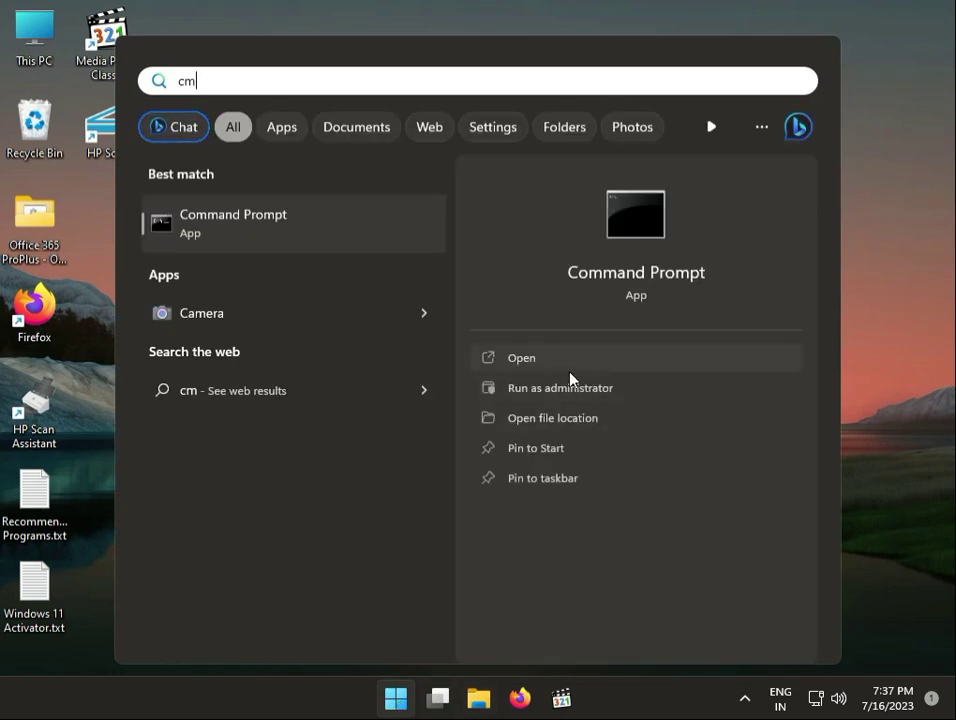
click(560, 388)
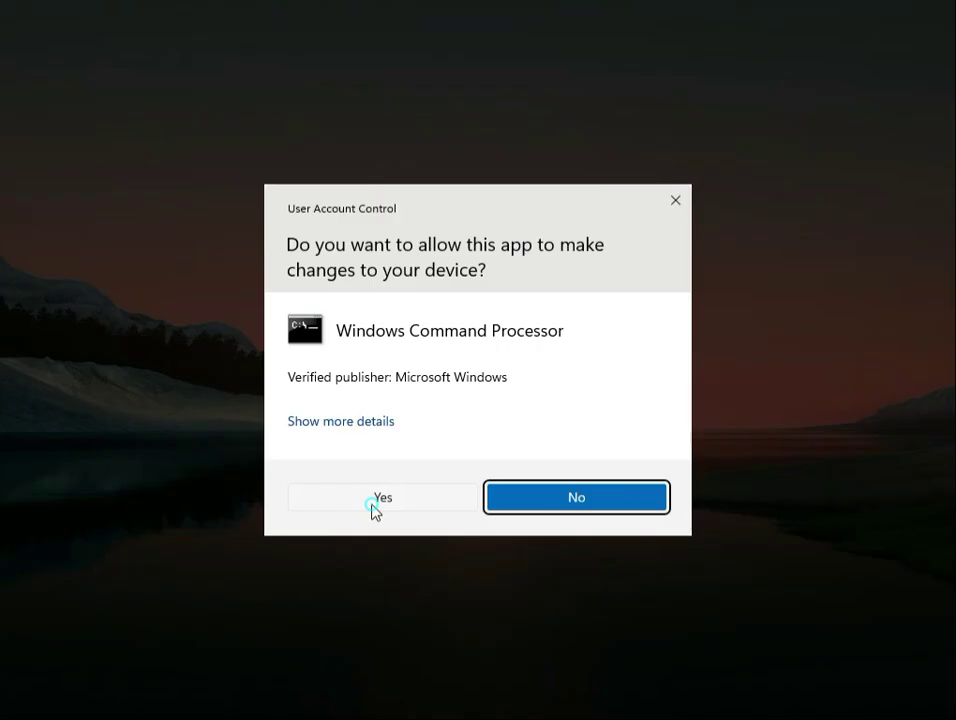
click(382, 496)
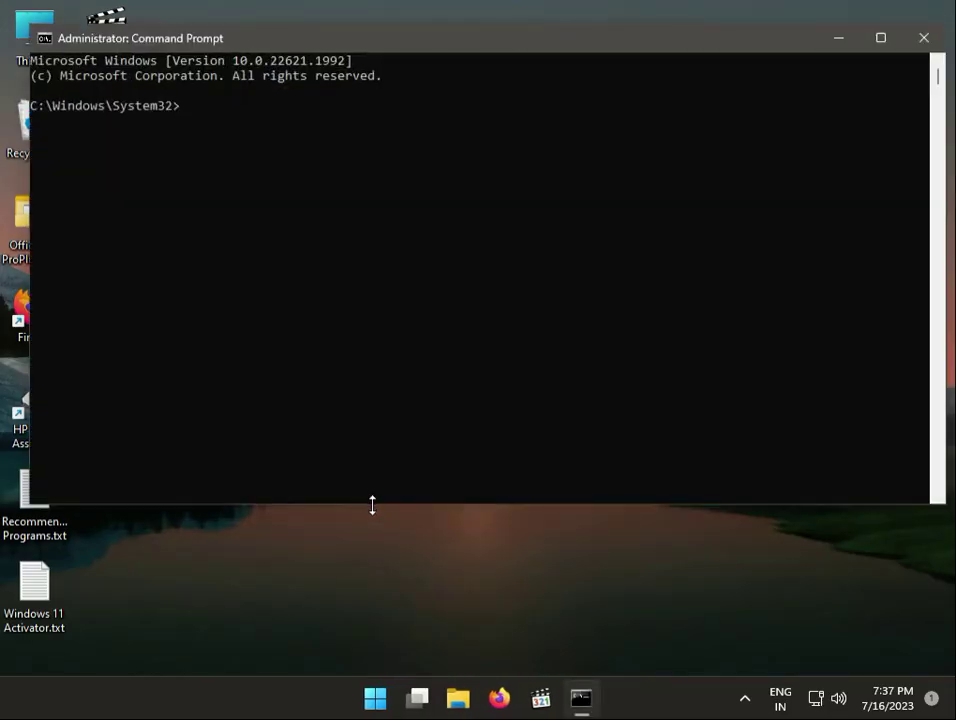
mouse_move(148, 684)
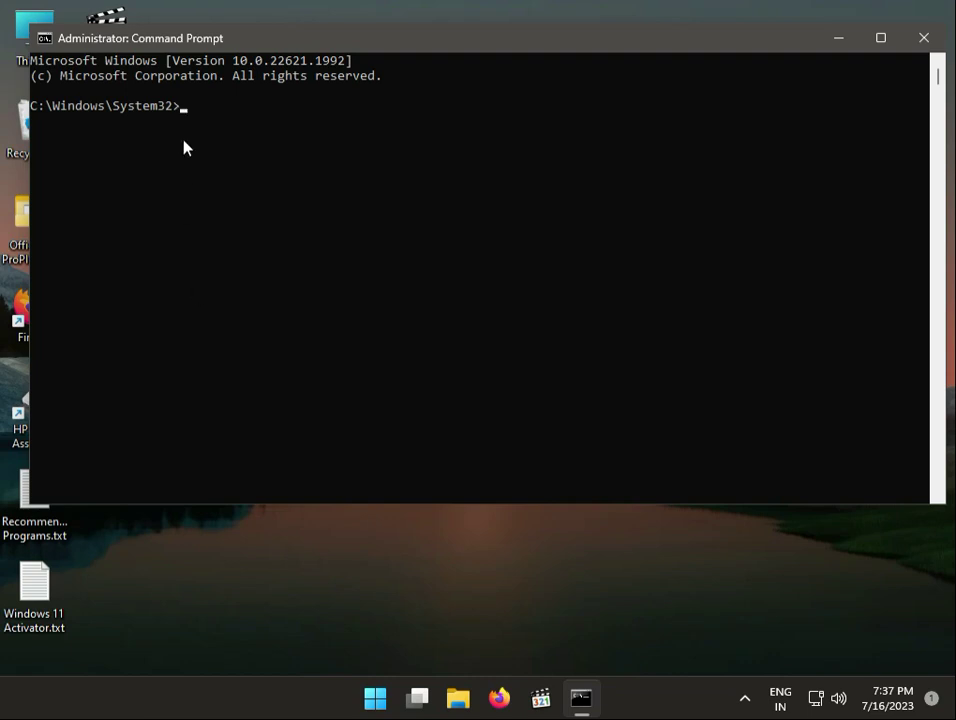
Run chkdsk c: /f /r /x and answer y to schedule it for the next restart
text(c)
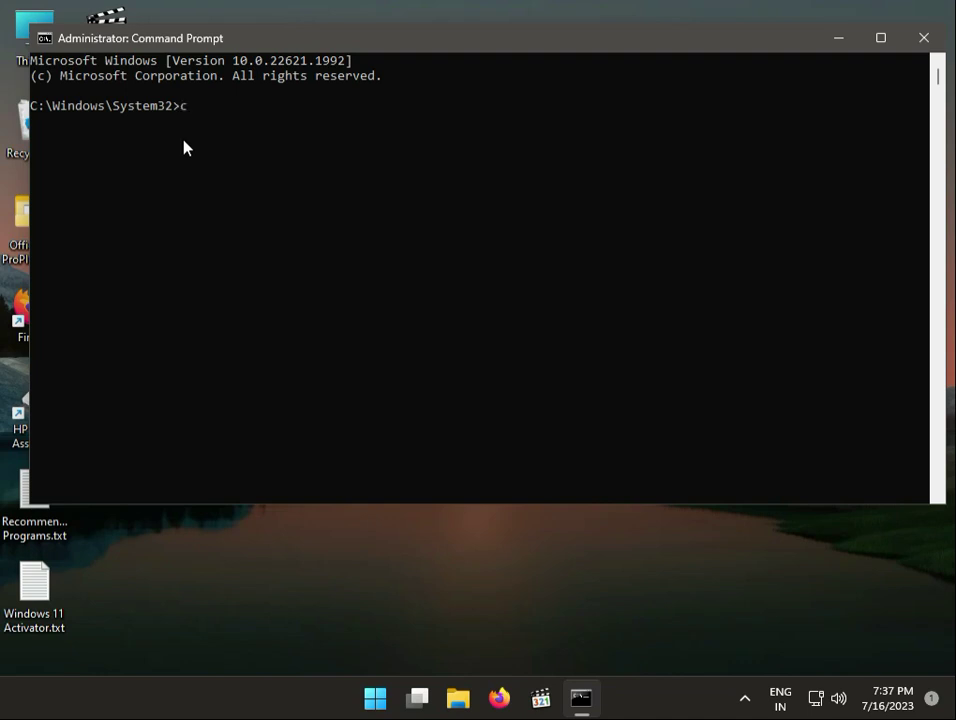
text(hdks)
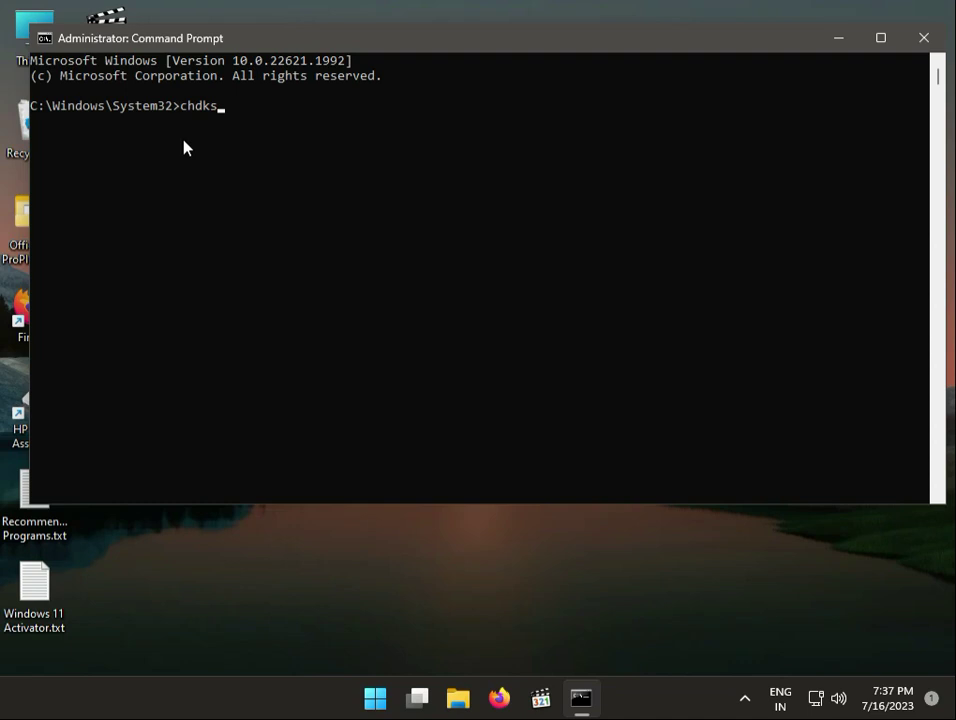
key(Backspace)
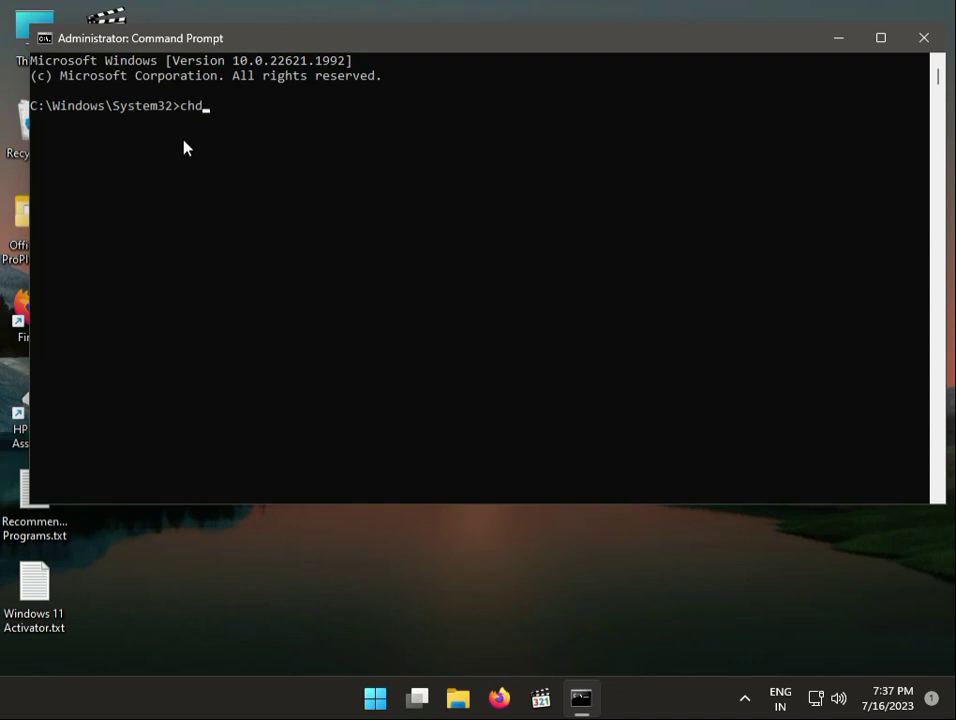
text(kdsk)
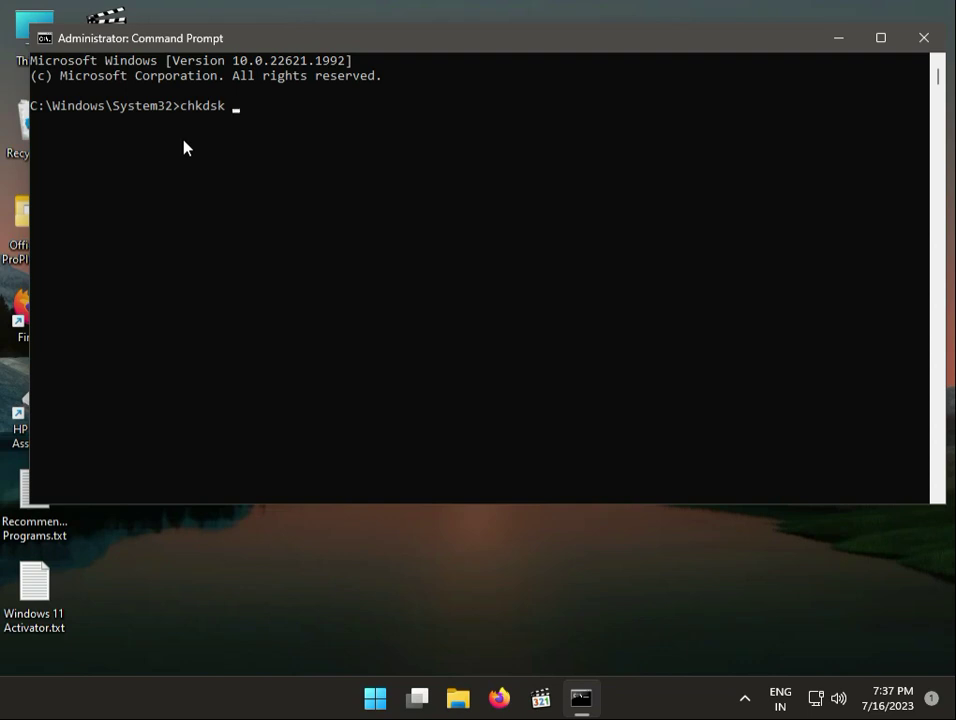
text(c:)
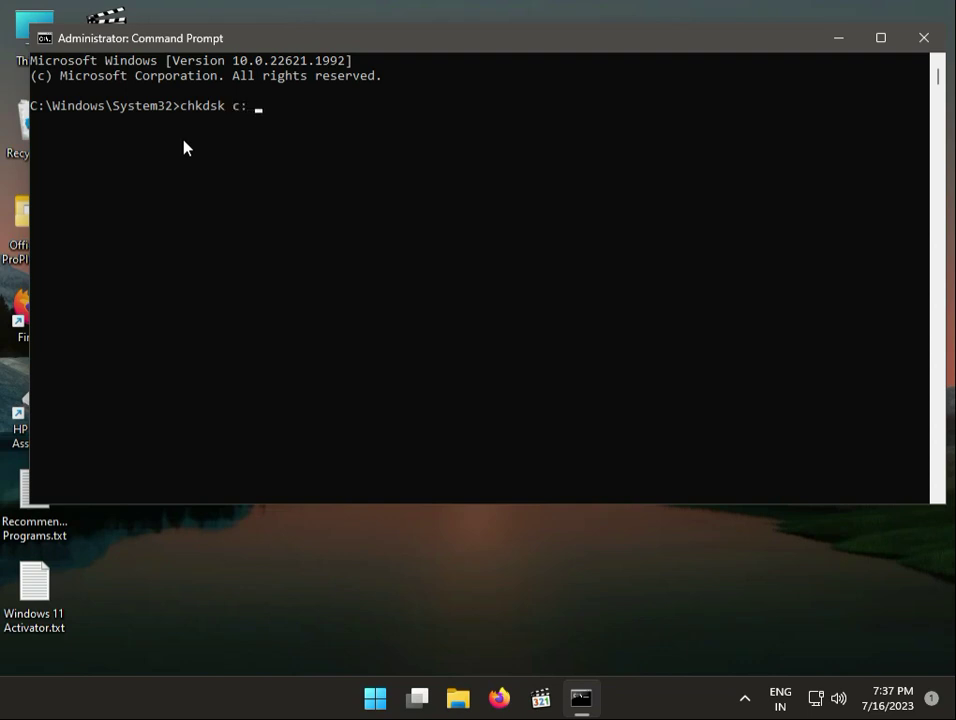
text(/f)
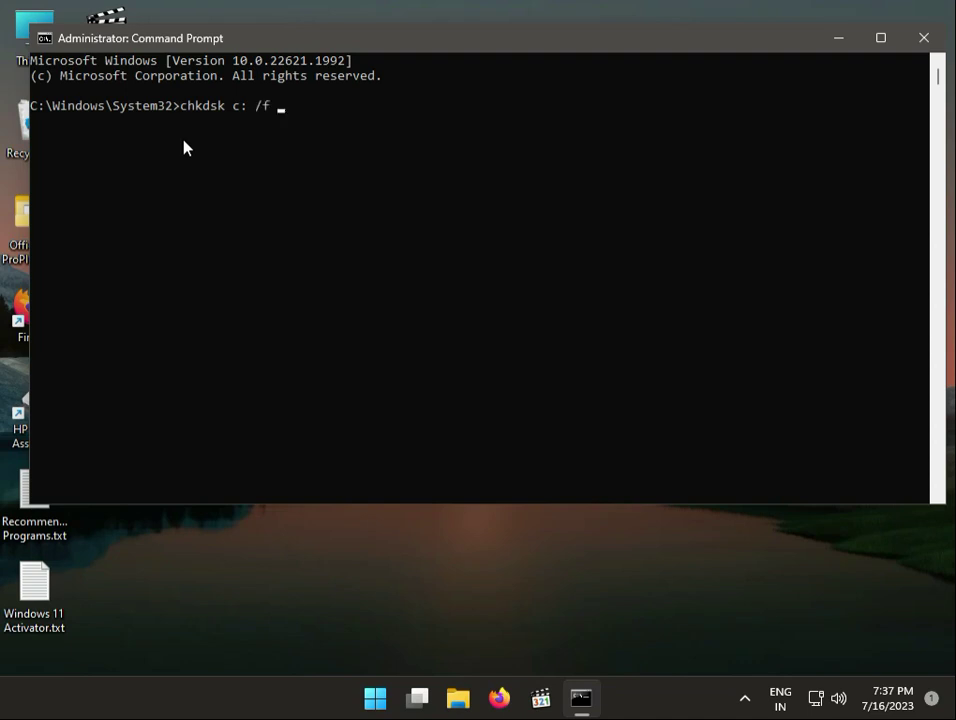
text(/r /)
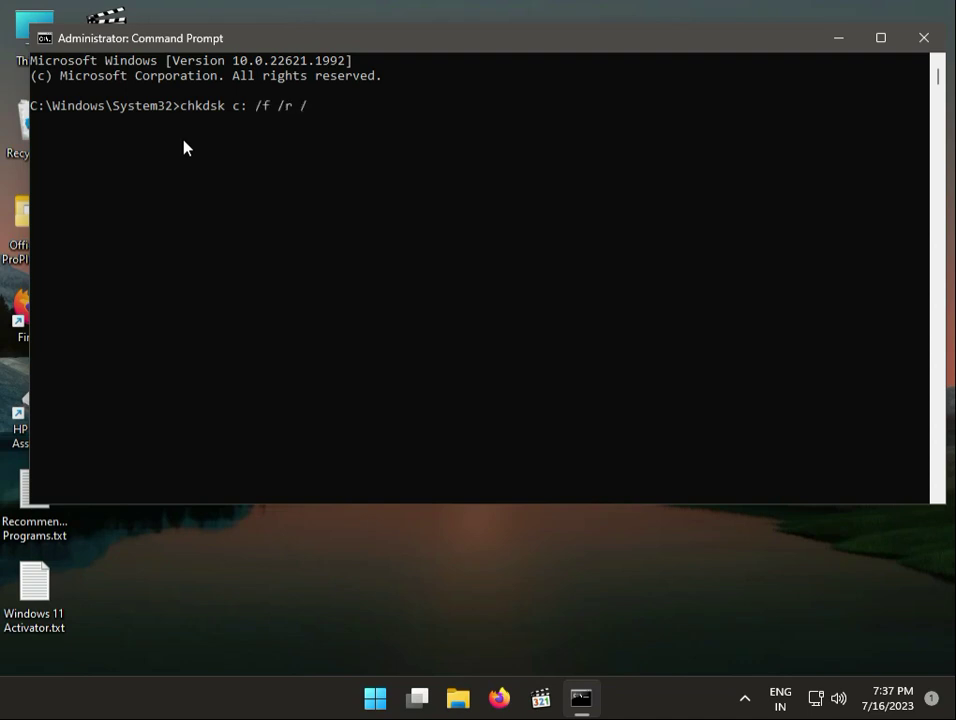
text(x)
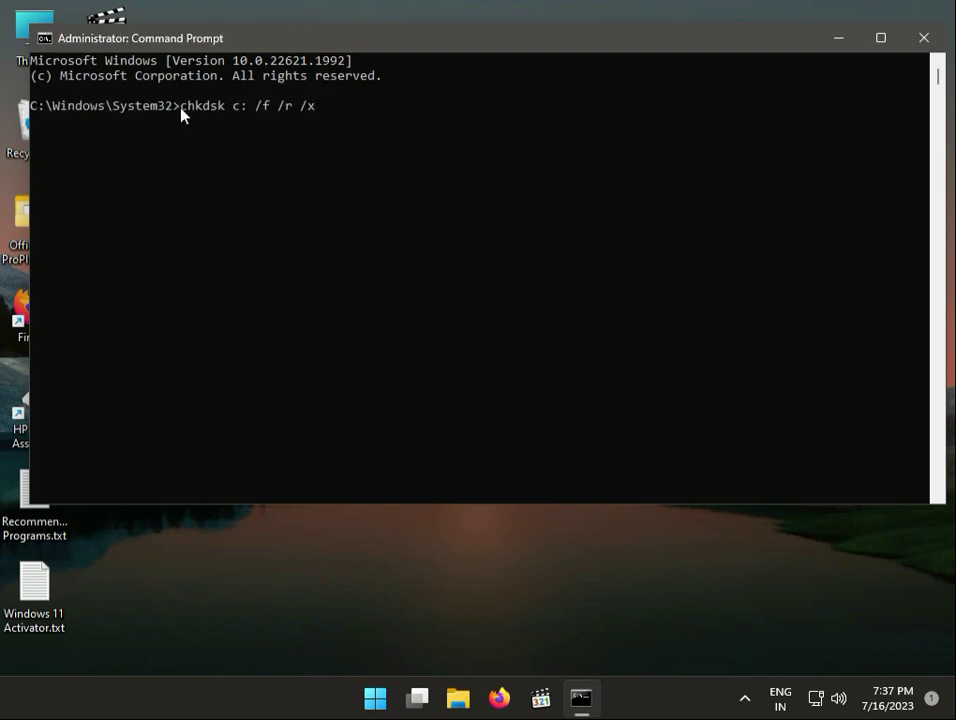
key(Return)
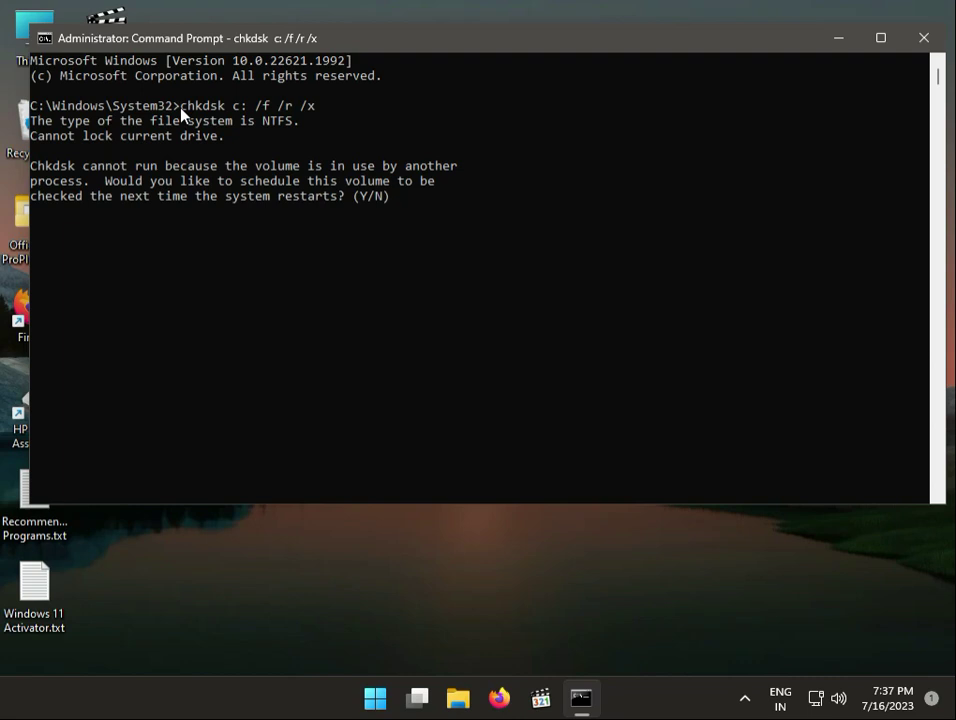
text(y)
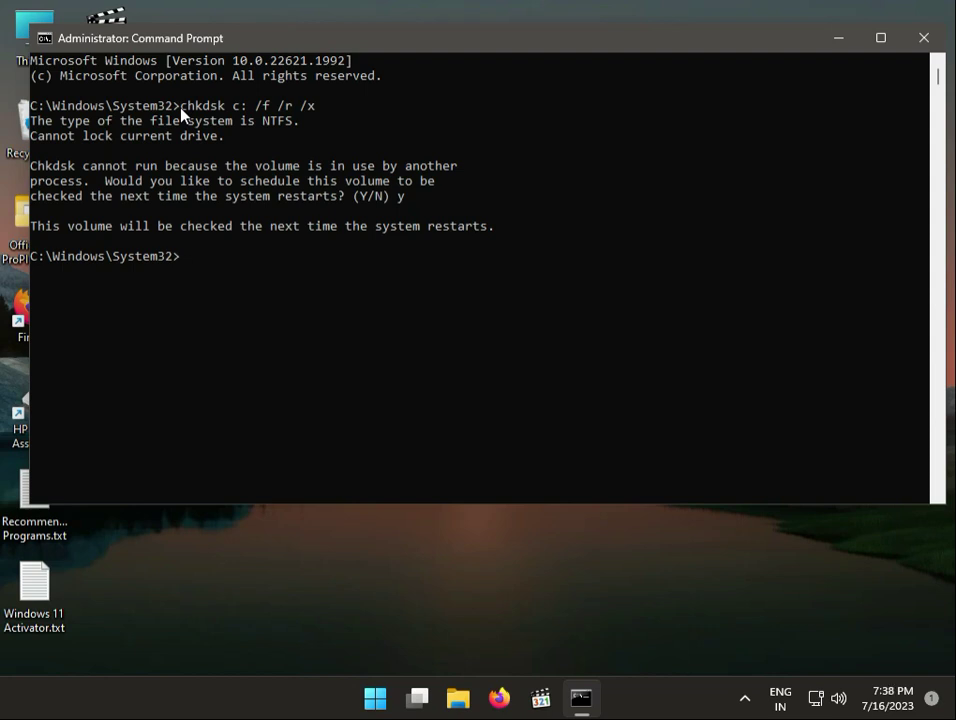
Run chkdsk c: /f, schedule it for the next restart, and close the console
text(ch)
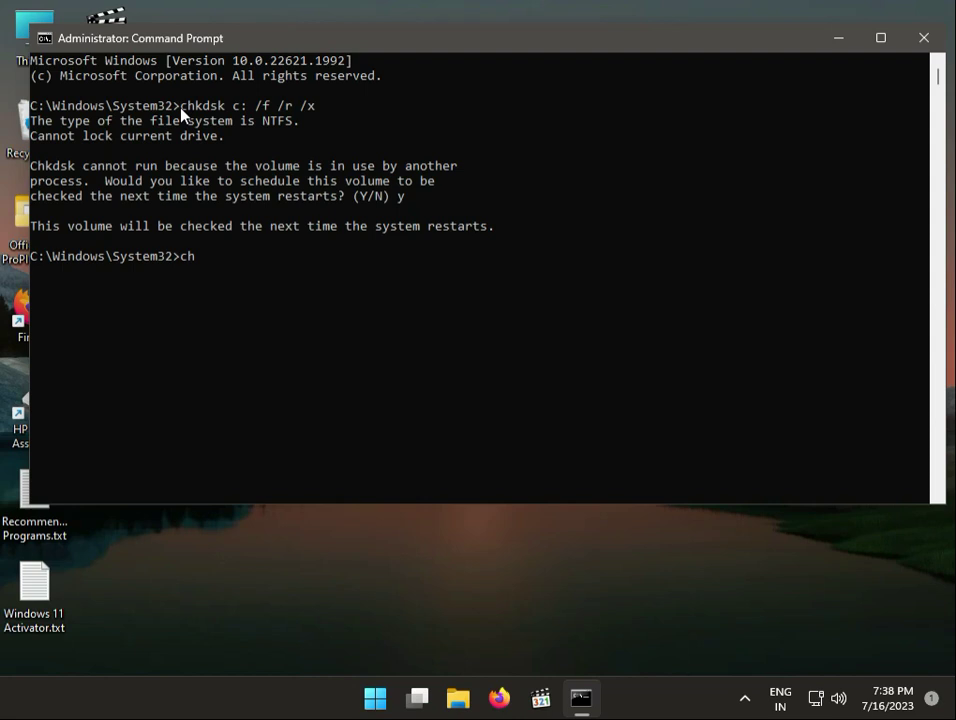
text(kds)
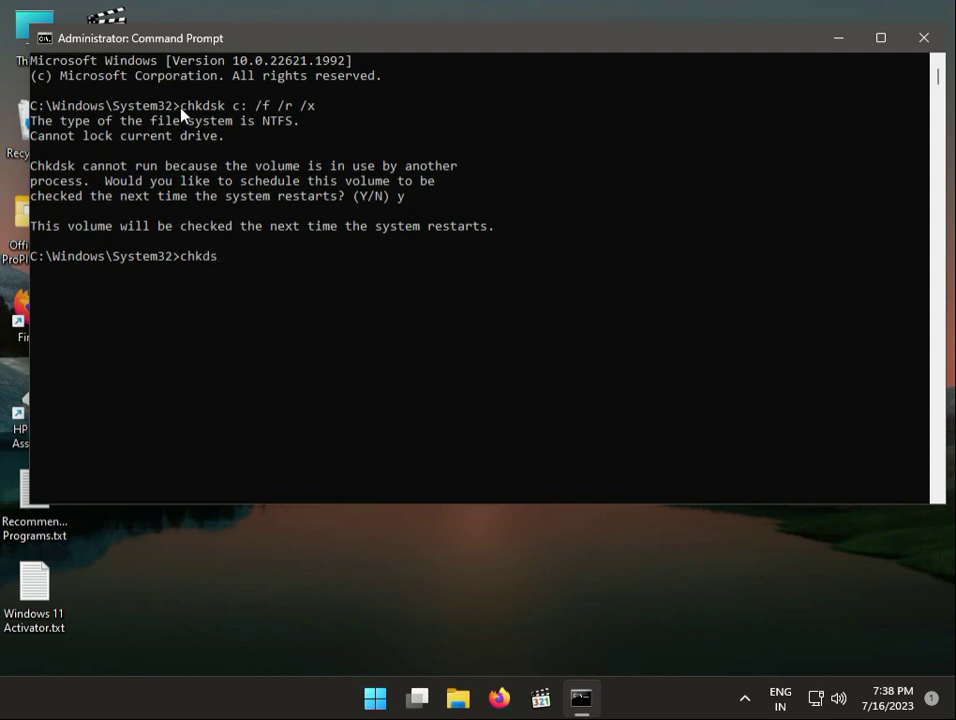
text(k)
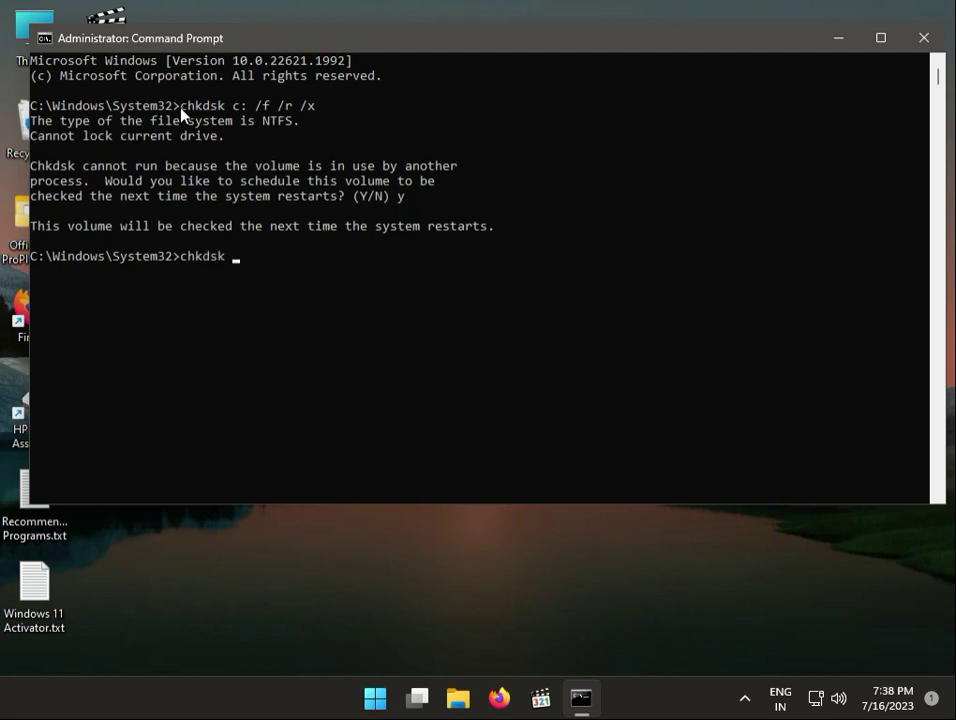
text(c: /f)
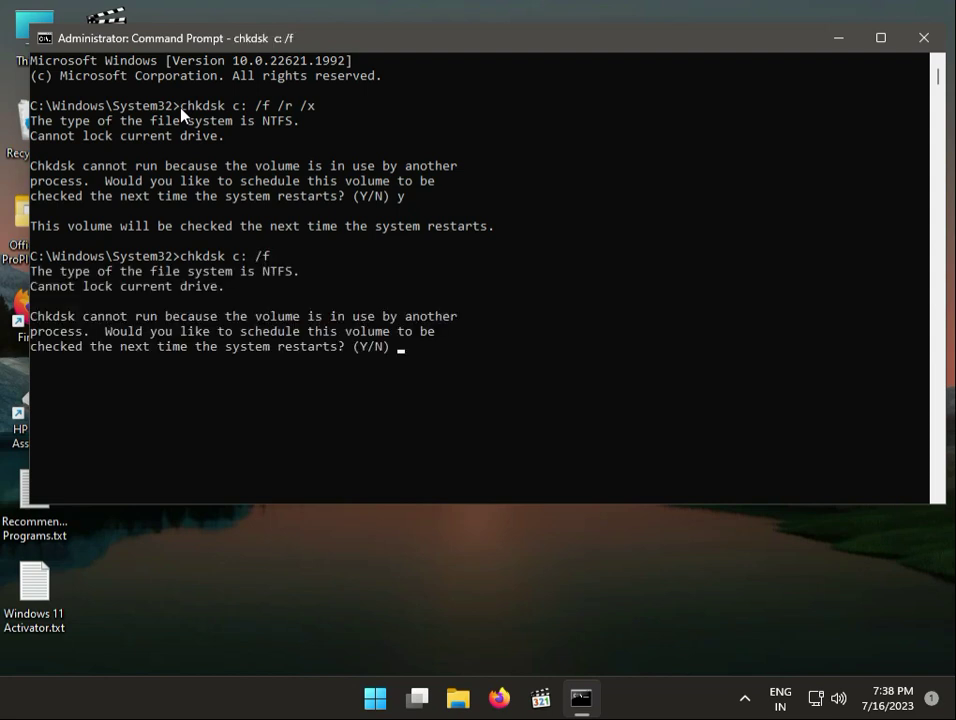
key(Return)
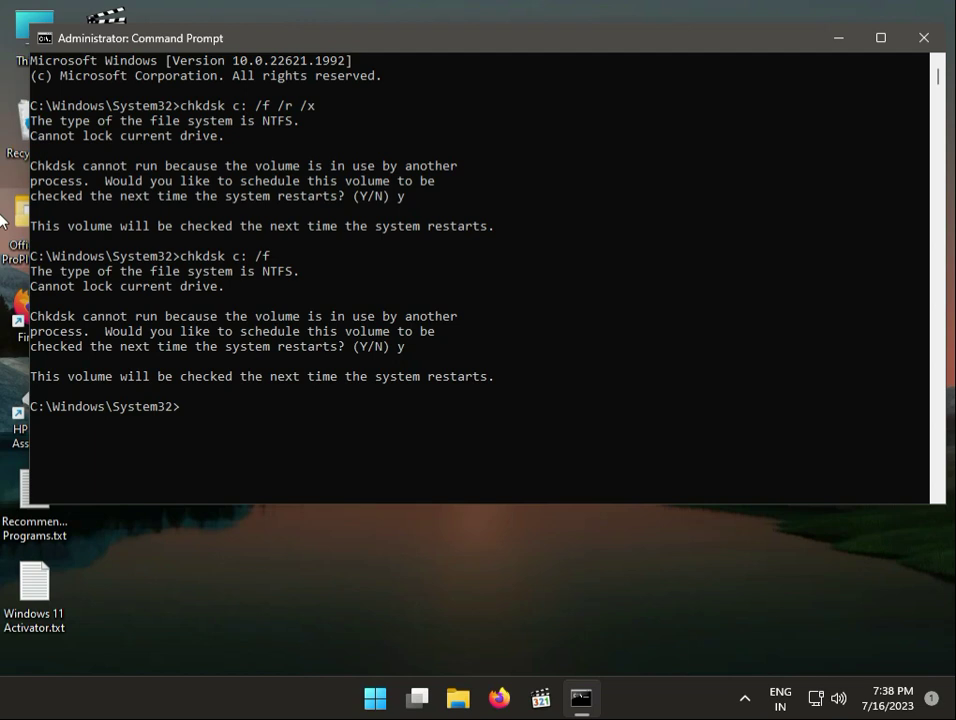
click(920, 36)
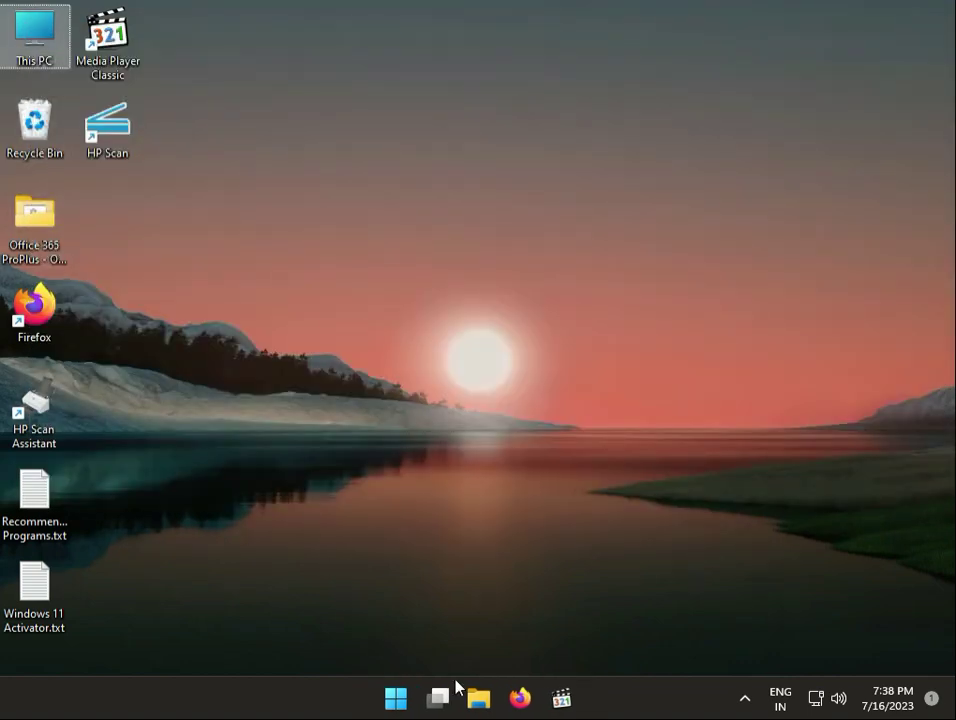
Launch File Explorer maximized and bring up the shortcut menu for This PC
click(436, 698)
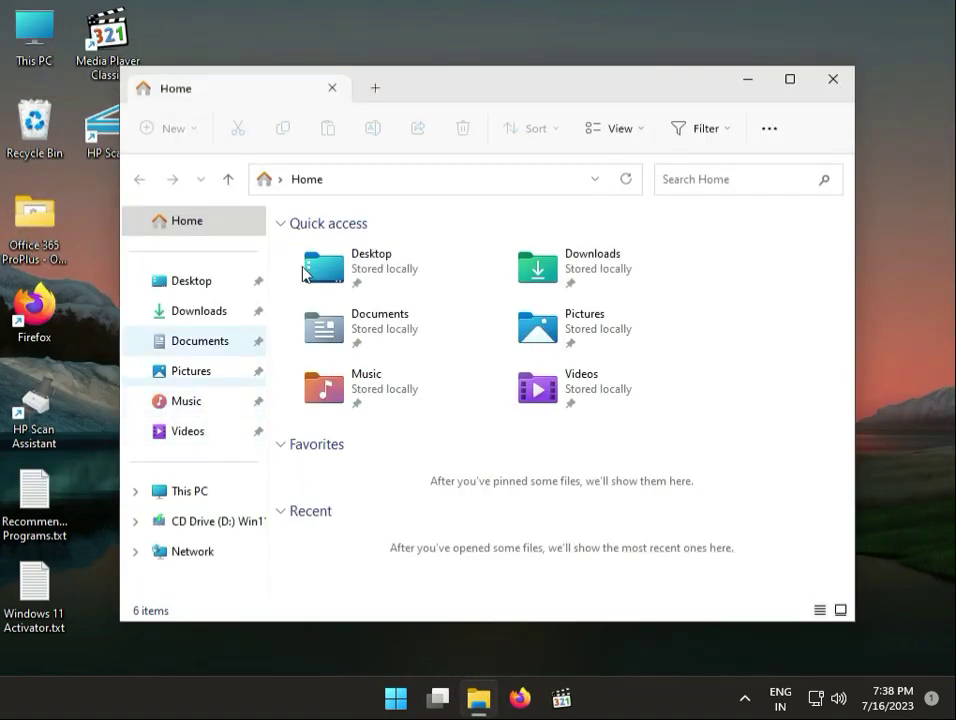
click(788, 80)
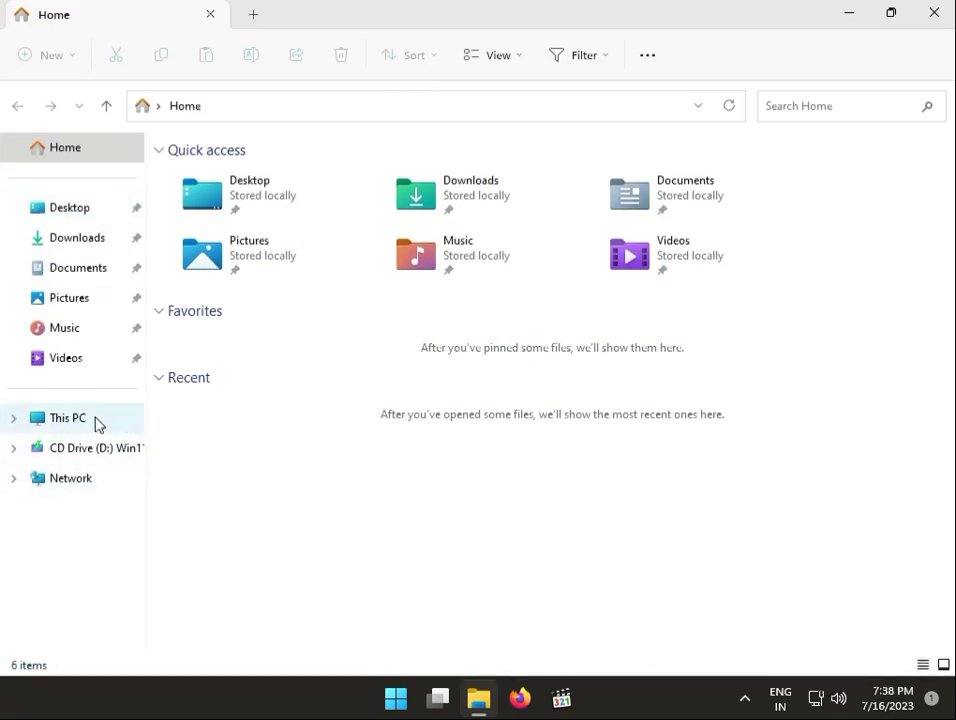
right_click(68, 418)
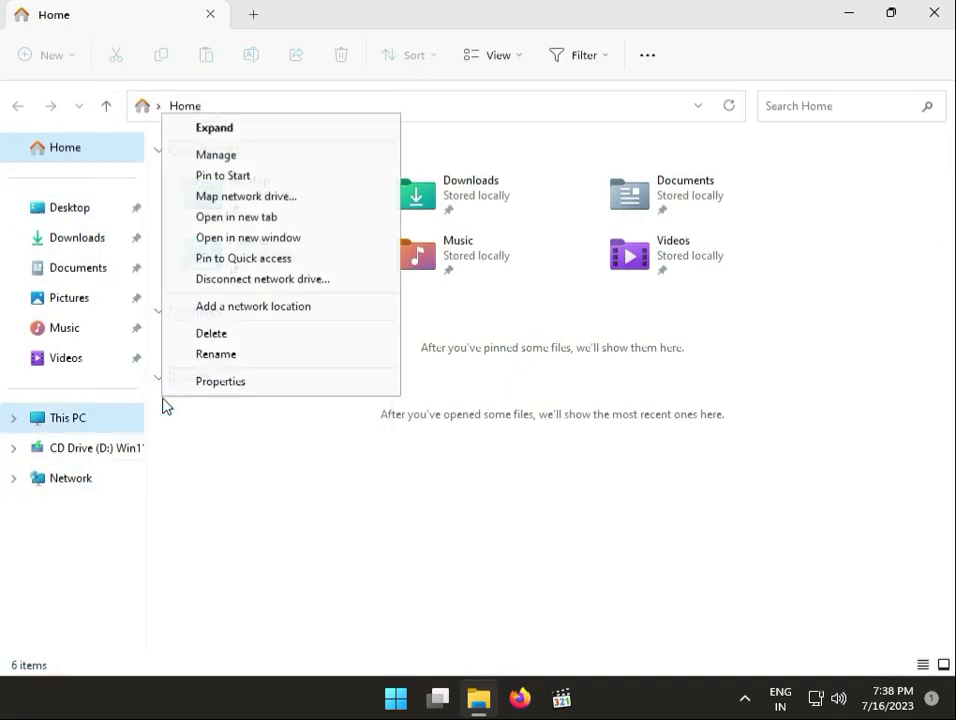
mouse_move(216, 156)
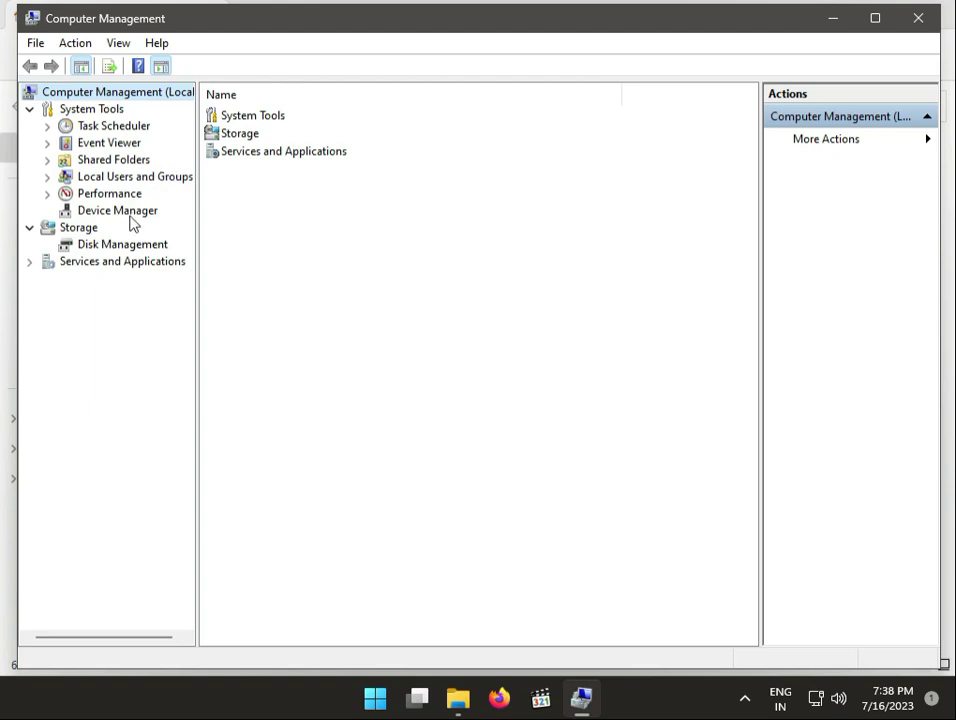
In Device Manager, check Display adapters for a driver update and dismiss the best-driver-installed result
click(116, 210)
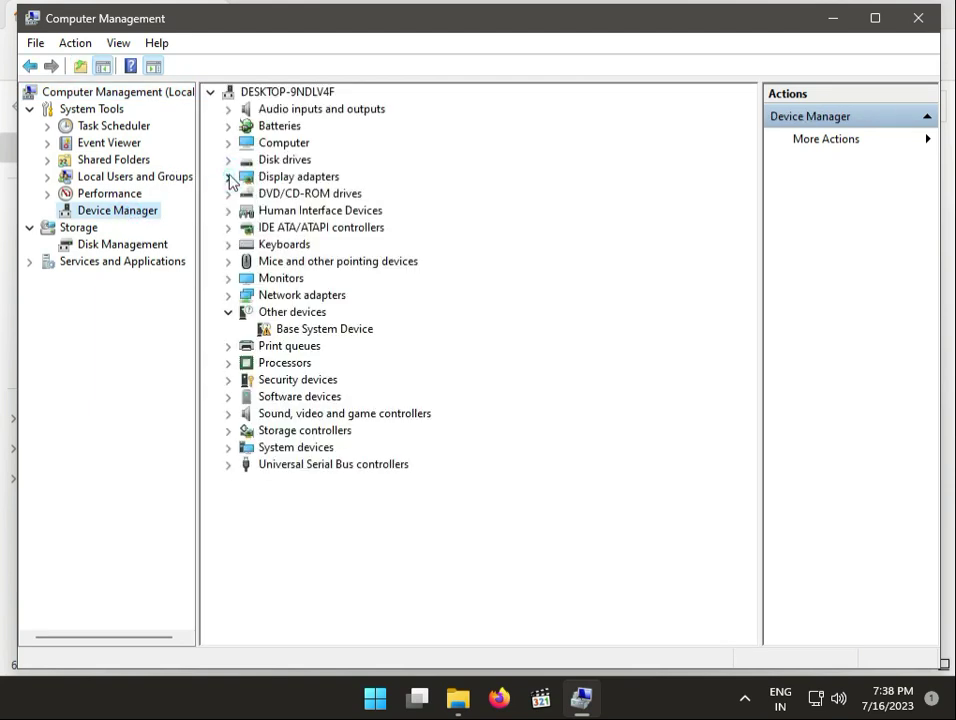
click(228, 176)
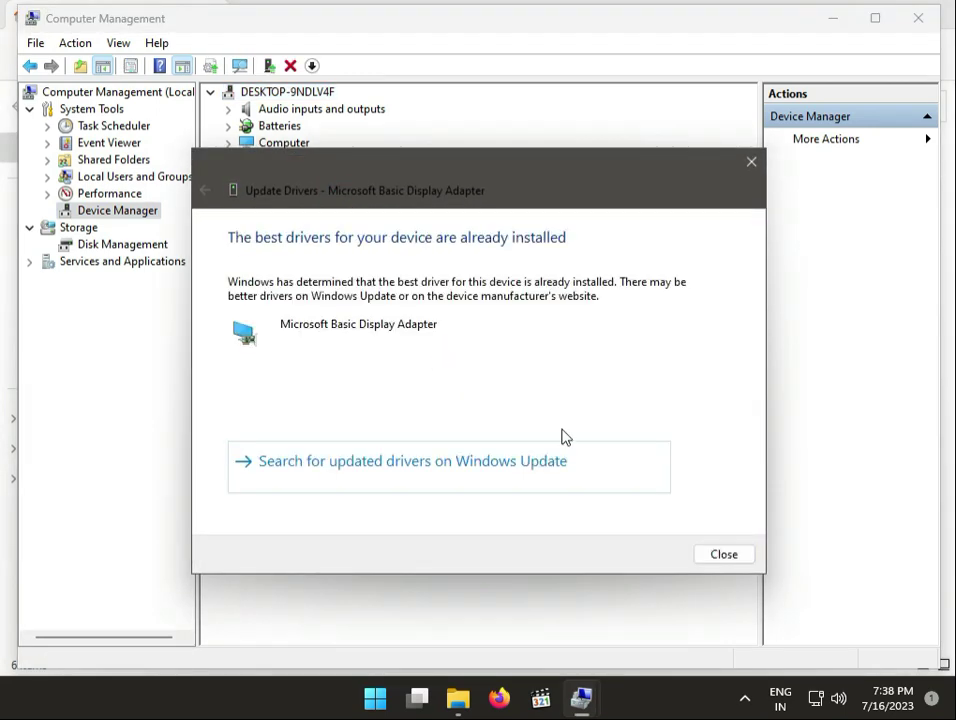
click(724, 554)
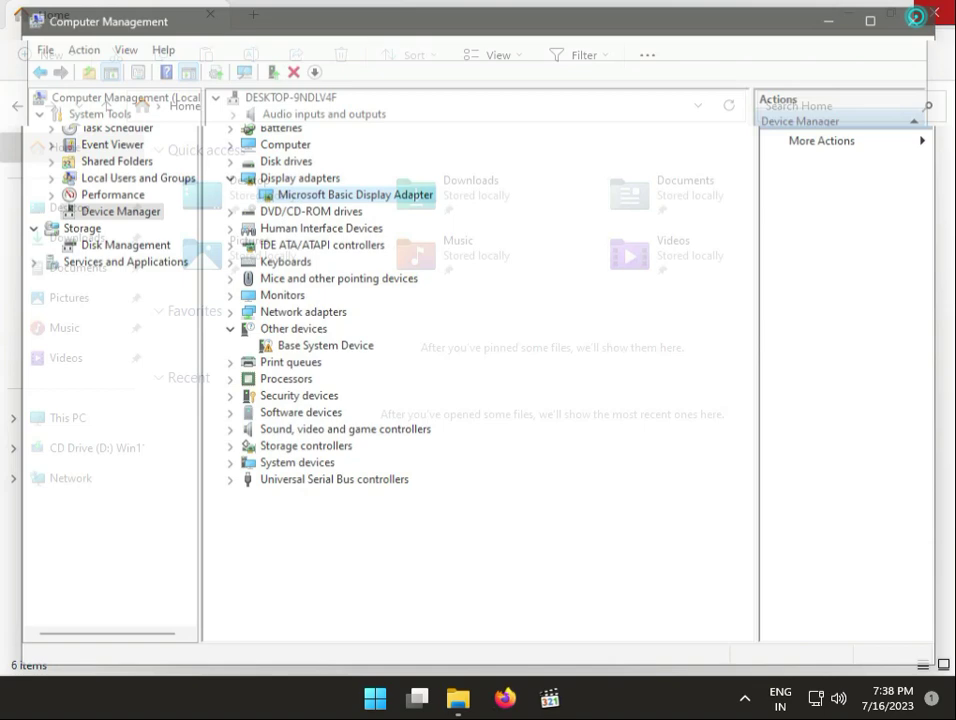